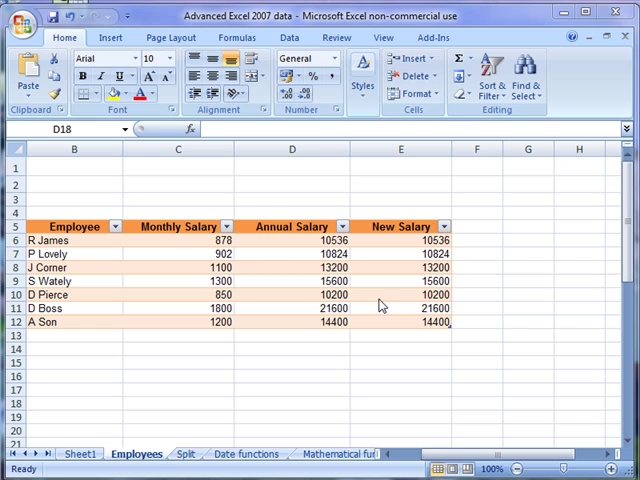
{"action": "mouse_move", "coordinate": [296, 368]}
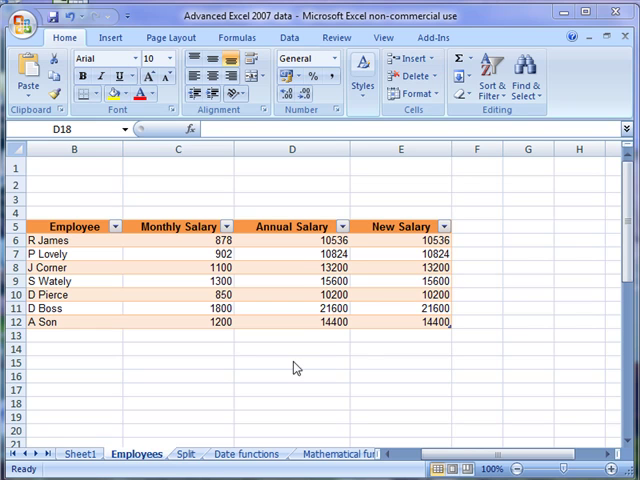
{"action": "mouse_move", "coordinate": [132, 270]}
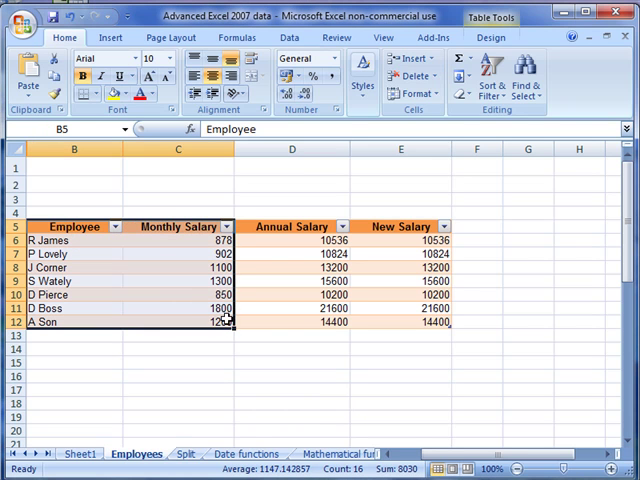
{"action": "mouse_move", "coordinate": [212, 320]}
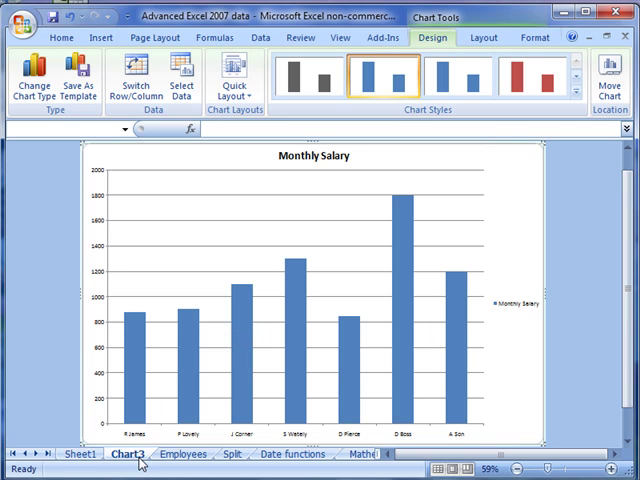
Return to the Employees sheet and review the 2-D and 3-D clustered column chart types
{"action": "left_click", "coordinate": [184, 452]}
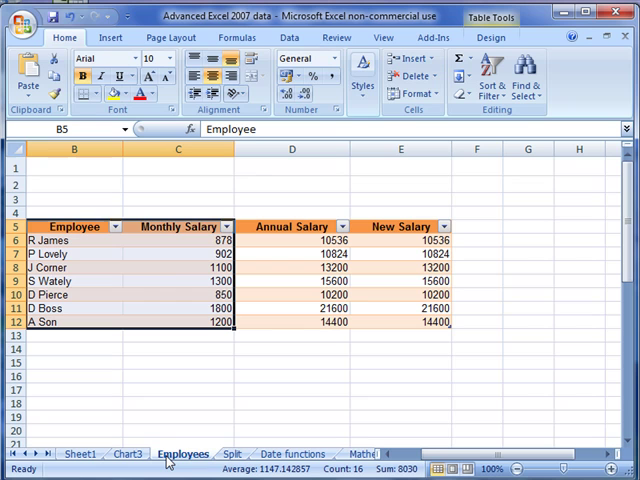
{"action": "mouse_move", "coordinate": [162, 268]}
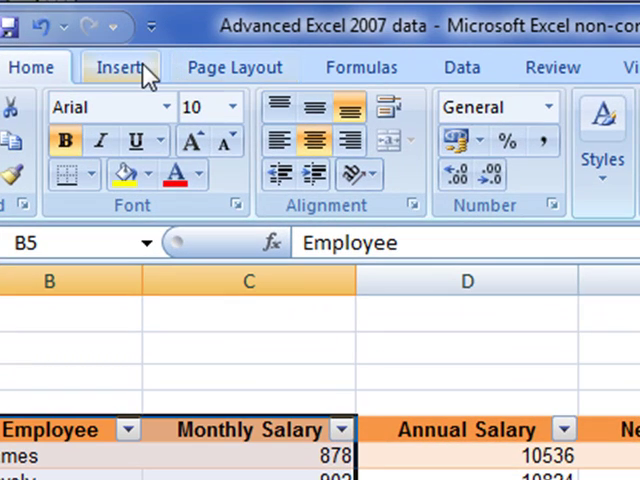
{"action": "left_click", "coordinate": [120, 66]}
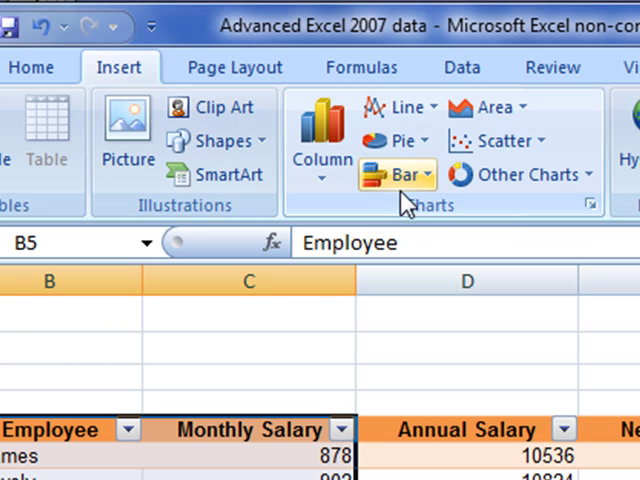
{"action": "mouse_move", "coordinate": [400, 108]}
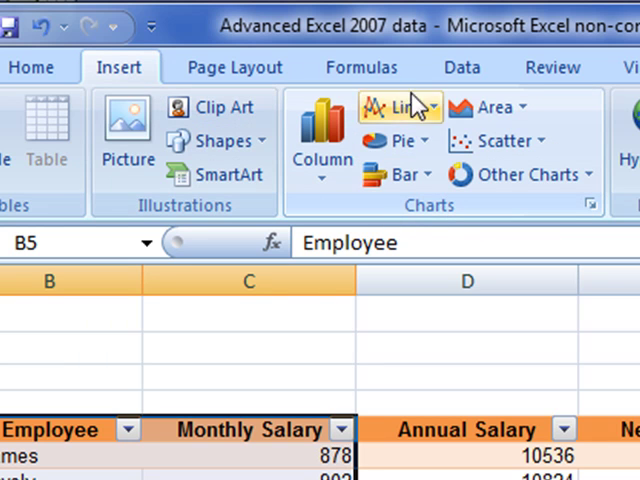
{"action": "mouse_move", "coordinate": [398, 218]}
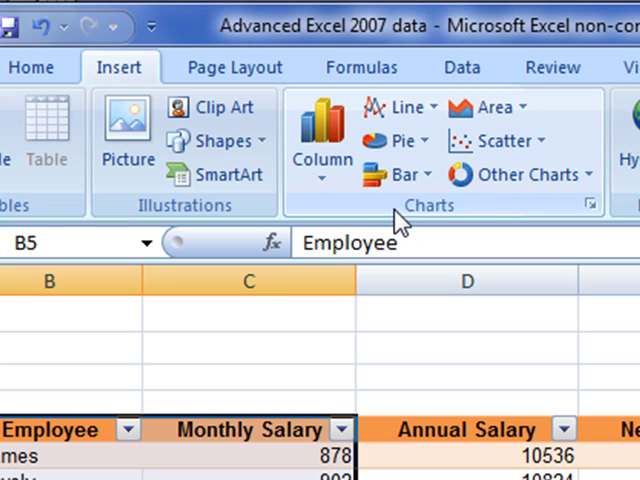
{"action": "mouse_move", "coordinate": [322, 144]}
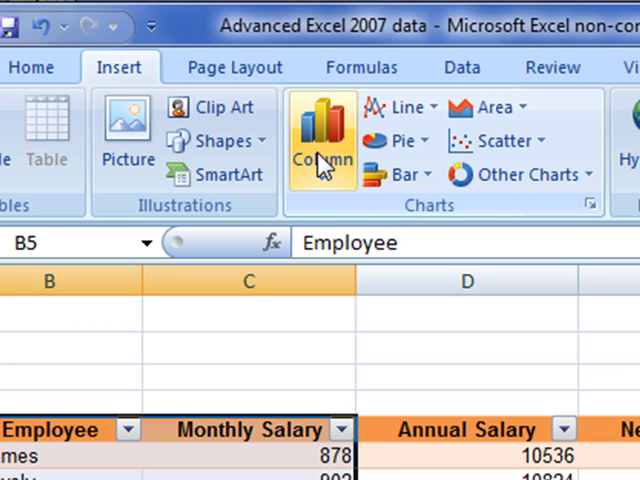
{"action": "left_click", "coordinate": [322, 140]}
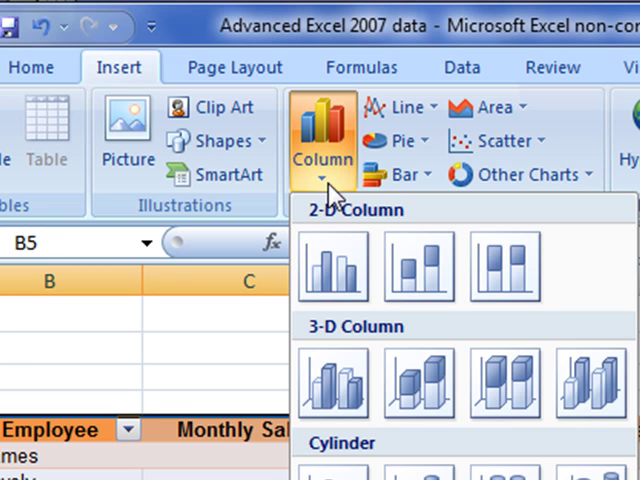
{"action": "mouse_move", "coordinate": [336, 264]}
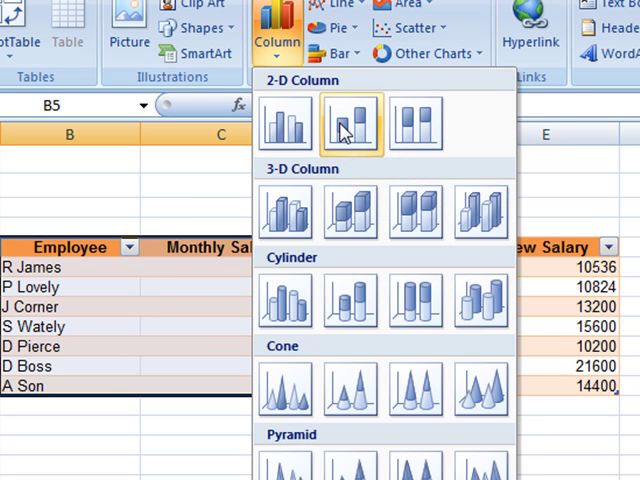
{"action": "mouse_move", "coordinate": [288, 122]}
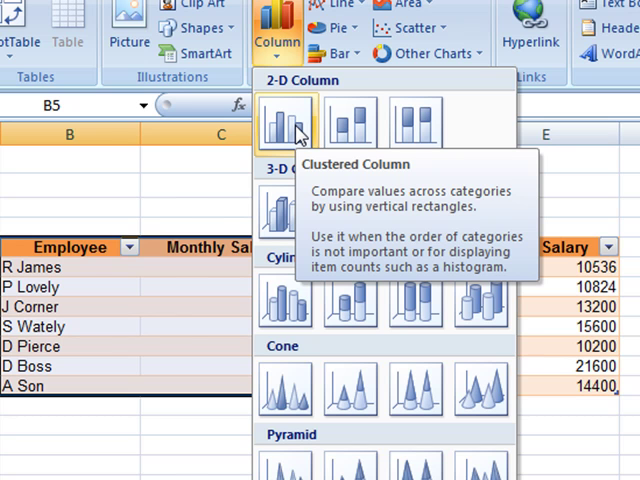
{"action": "mouse_move", "coordinate": [284, 212]}
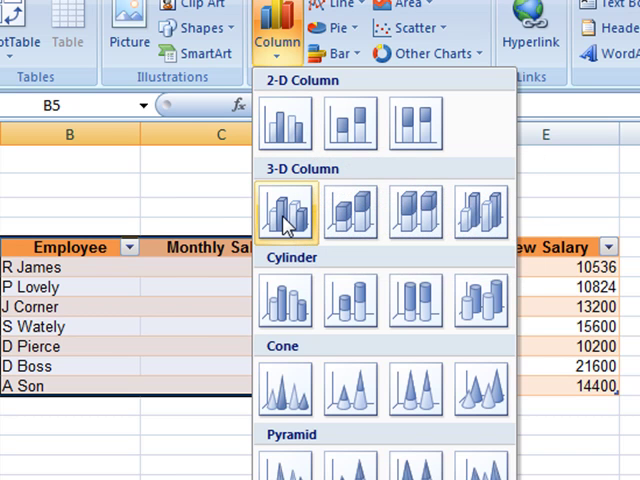
{"action": "mouse_move", "coordinate": [288, 212]}
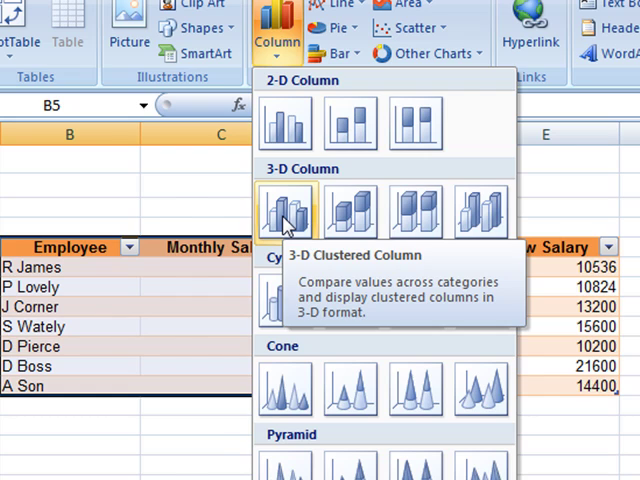
{"action": "left_click", "coordinate": [284, 212]}
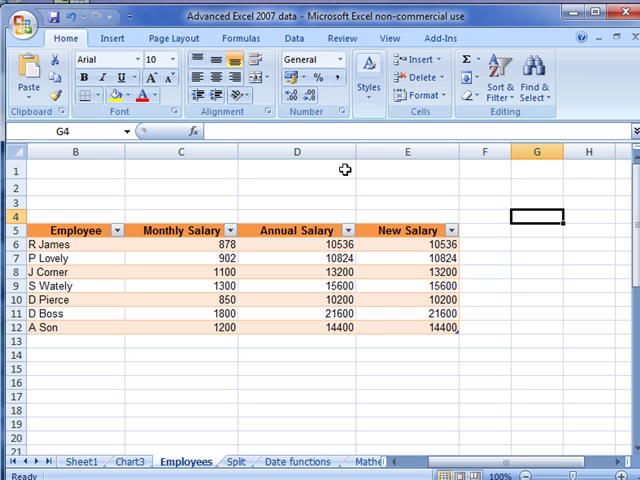
{"action": "mouse_move", "coordinate": [332, 178]}
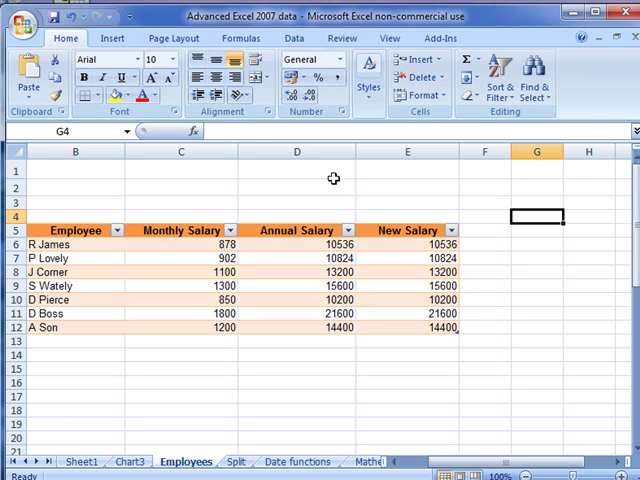
Insert a 2-D clustered column chart from B5:D12 showing monthly and annual salaries
{"action": "left_click_drag", "start_coordinate": [76, 230], "coordinate": [180, 244]}
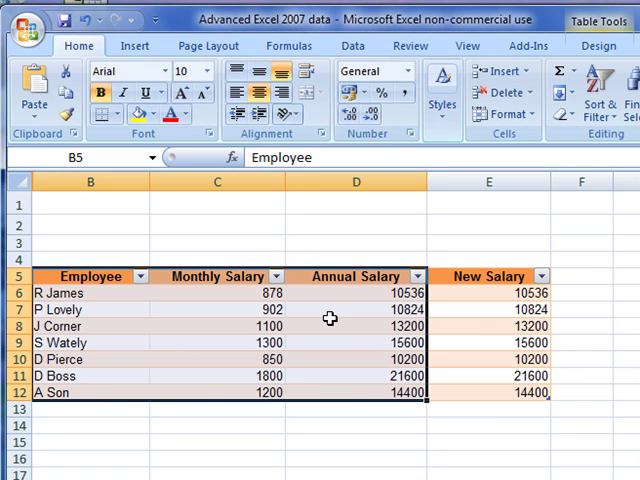
{"action": "mouse_move", "coordinate": [344, 278]}
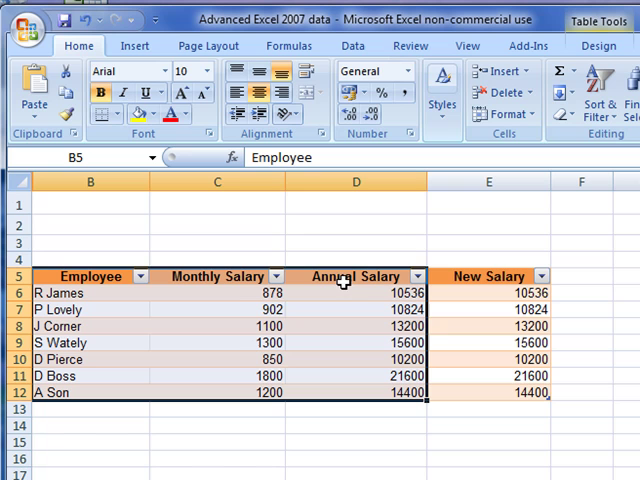
{"action": "mouse_move", "coordinate": [238, 284]}
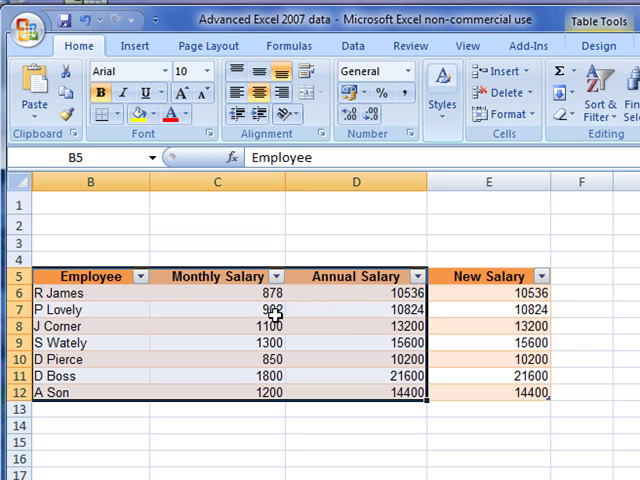
{"action": "mouse_move", "coordinate": [136, 46]}
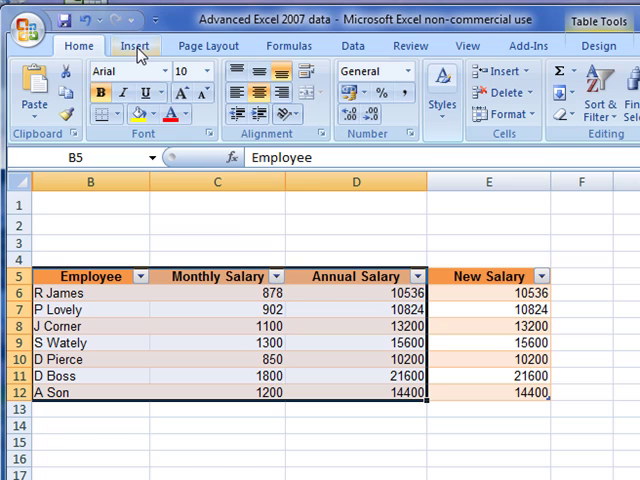
{"action": "left_click", "coordinate": [136, 44]}
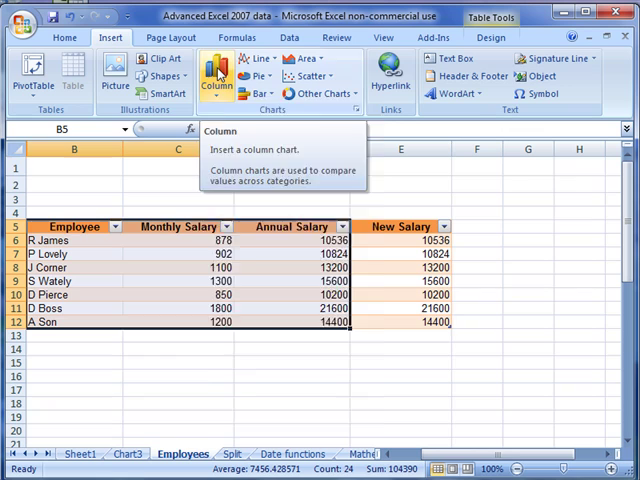
{"action": "left_click", "coordinate": [216, 76]}
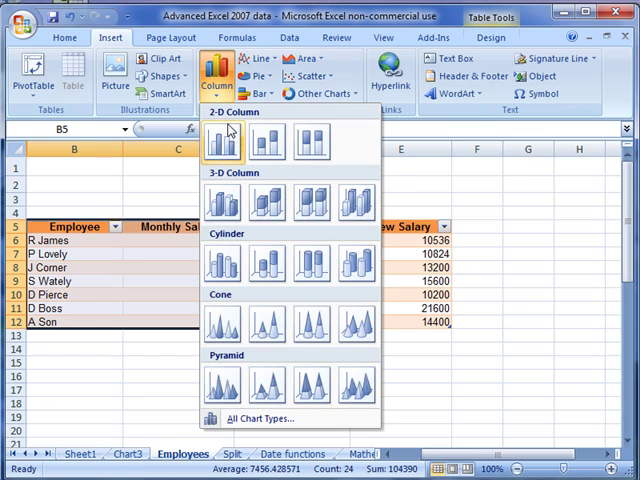
{"action": "left_click", "coordinate": [222, 142]}
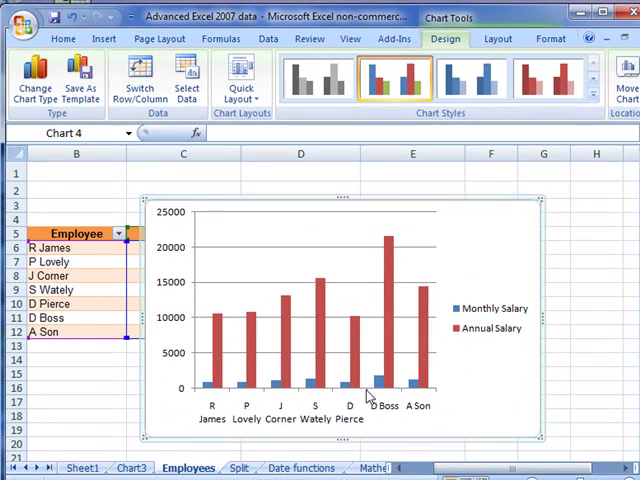
{"action": "mouse_move", "coordinate": [474, 272]}
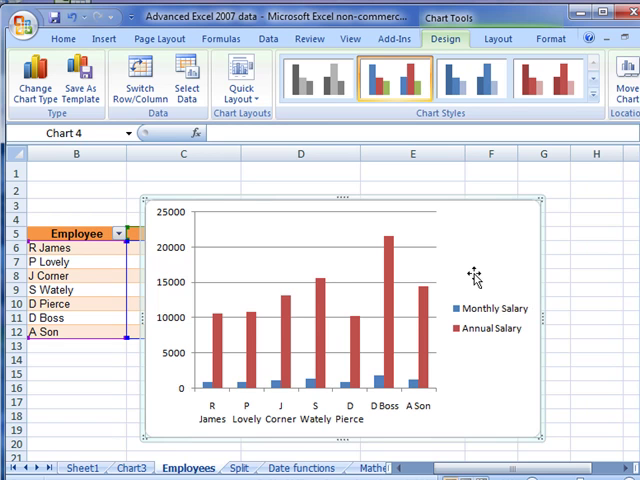
{"action": "mouse_move", "coordinate": [460, 180]}
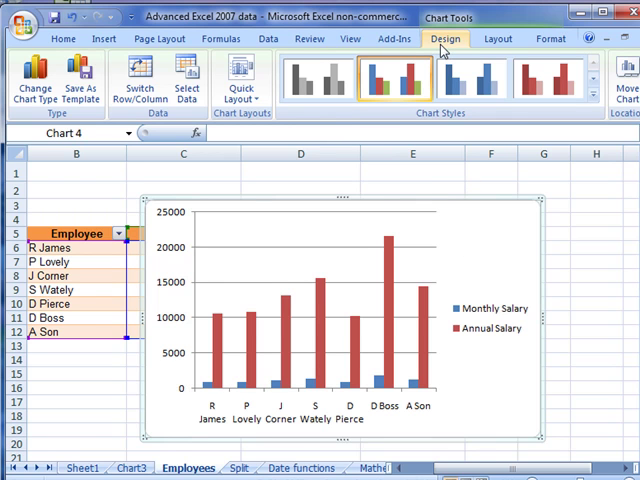
{"action": "left_click", "coordinate": [318, 78]}
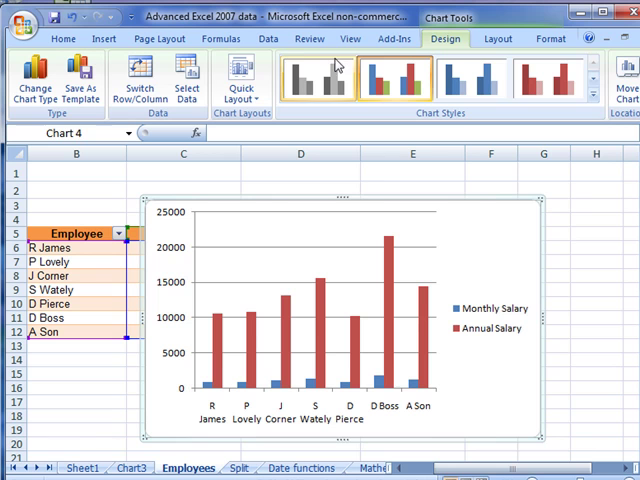
{"action": "mouse_move", "coordinate": [188, 80]}
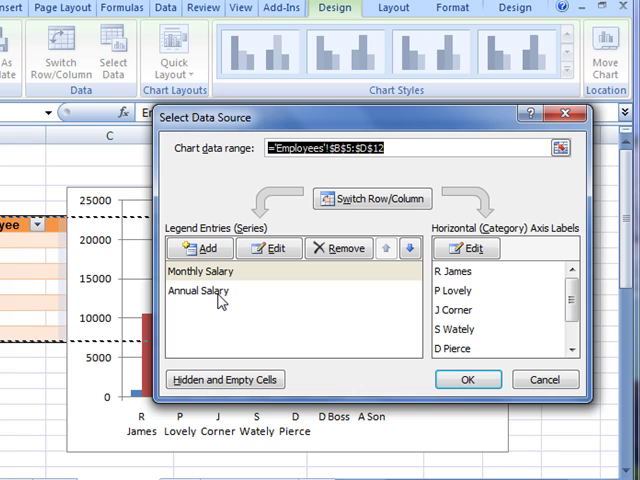
{"action": "mouse_move", "coordinate": [388, 276]}
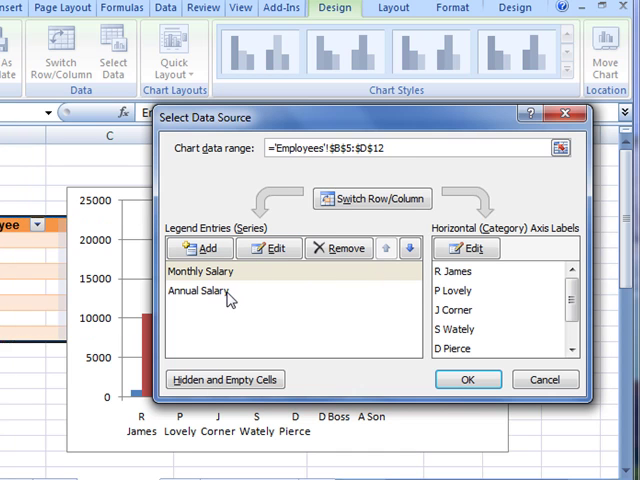
Remove the Annual Salary series in Select Data so only Monthly Salary is charted
{"action": "left_click", "coordinate": [210, 294]}
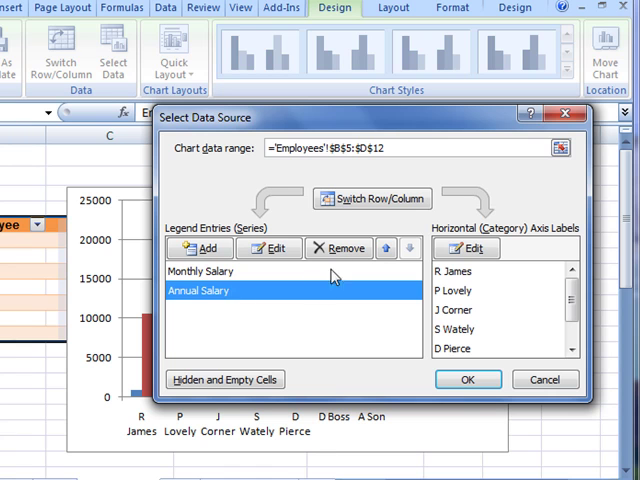
{"action": "left_click", "coordinate": [340, 248]}
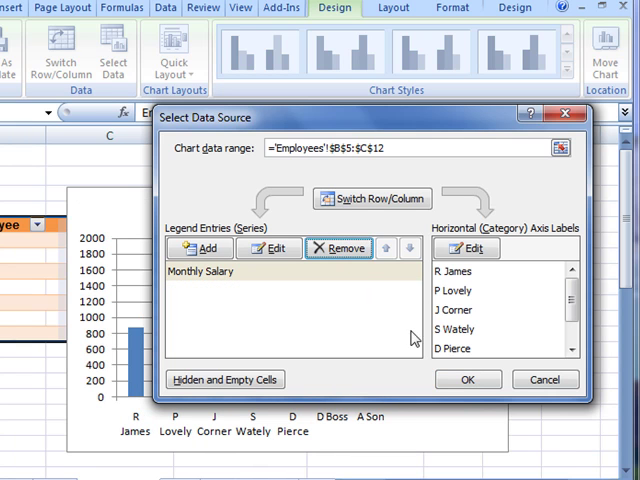
{"action": "left_click", "coordinate": [468, 380]}
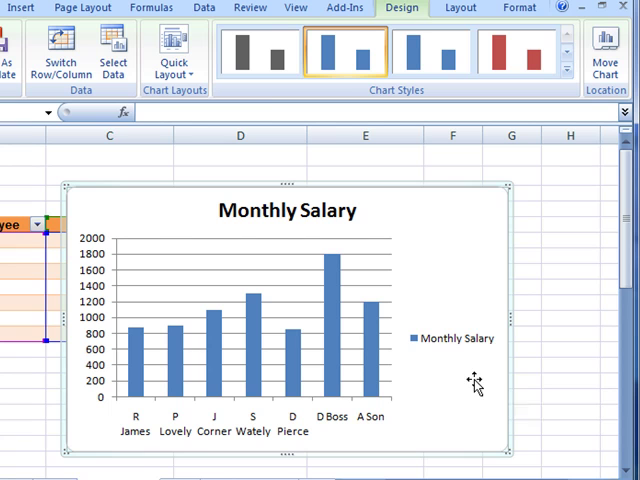
{"action": "mouse_move", "coordinate": [328, 312]}
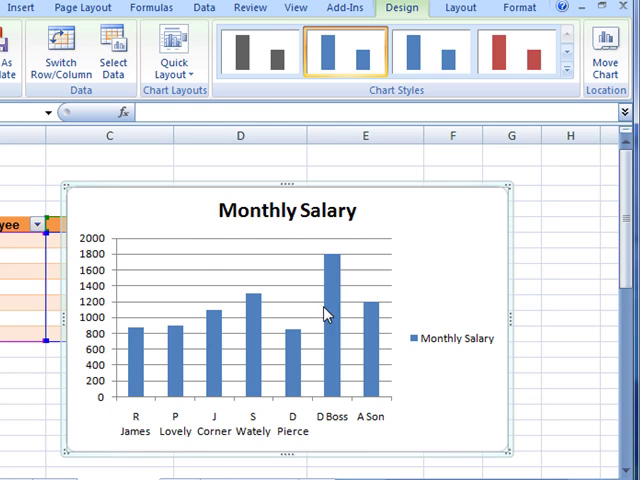
{"action": "mouse_move", "coordinate": [188, 264]}
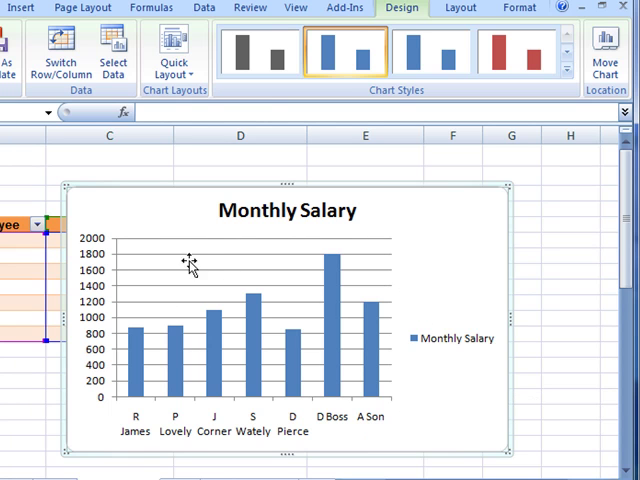
{"action": "mouse_move", "coordinate": [280, 364]}
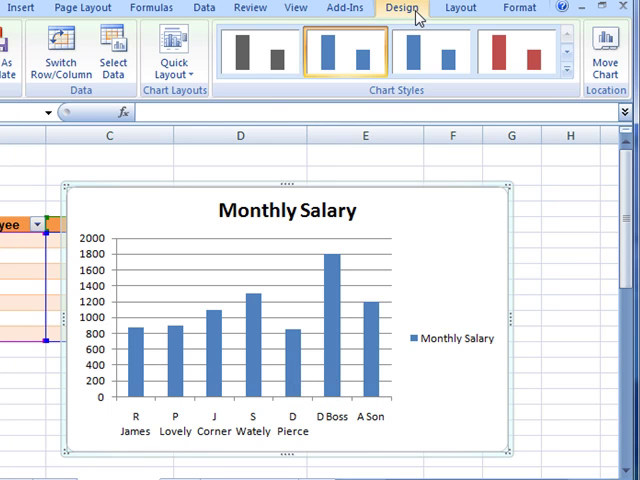
{"action": "mouse_move", "coordinate": [204, 8]}
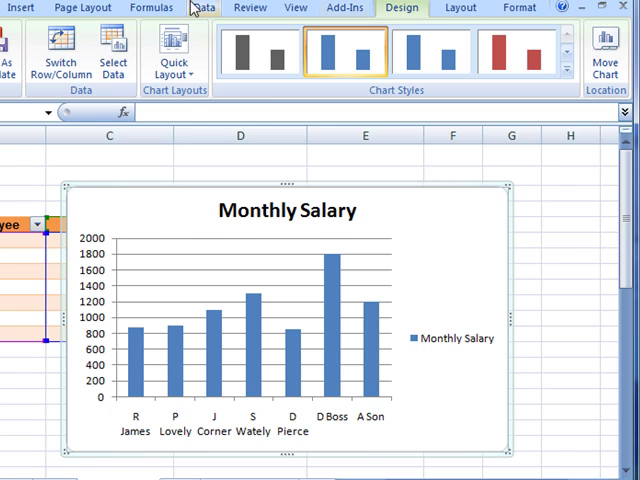
Add Annual Salary back as a series named from D5 with values D6:D12
{"action": "left_click", "coordinate": [112, 68]}
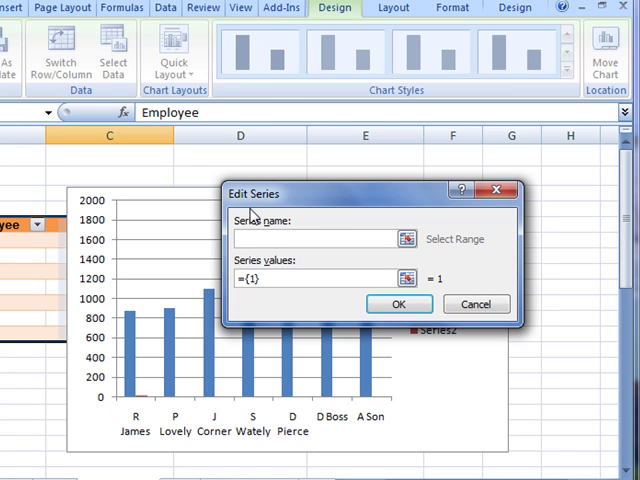
{"action": "mouse_move", "coordinate": [270, 256]}
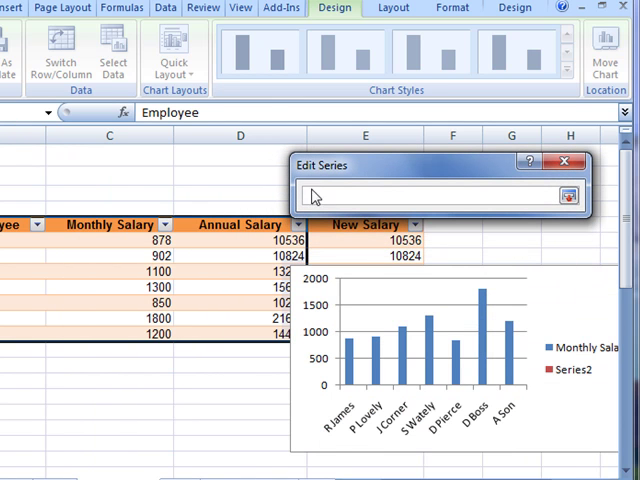
{"action": "mouse_move", "coordinate": [200, 232]}
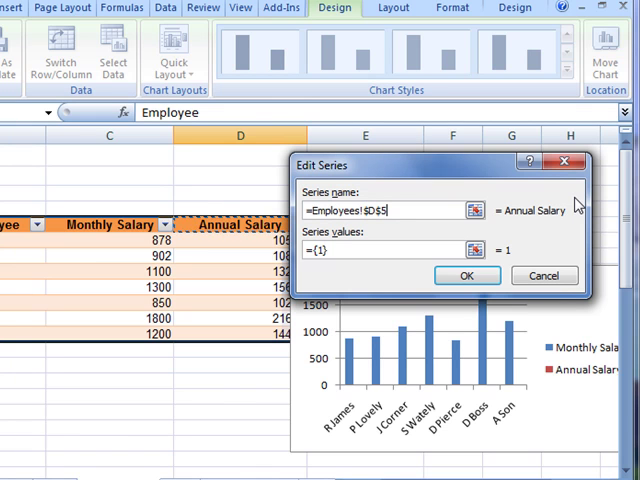
{"action": "mouse_move", "coordinate": [356, 238]}
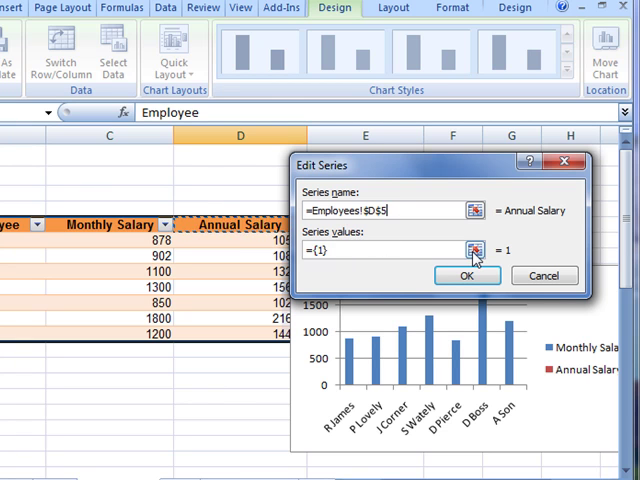
{"action": "left_click", "coordinate": [468, 250]}
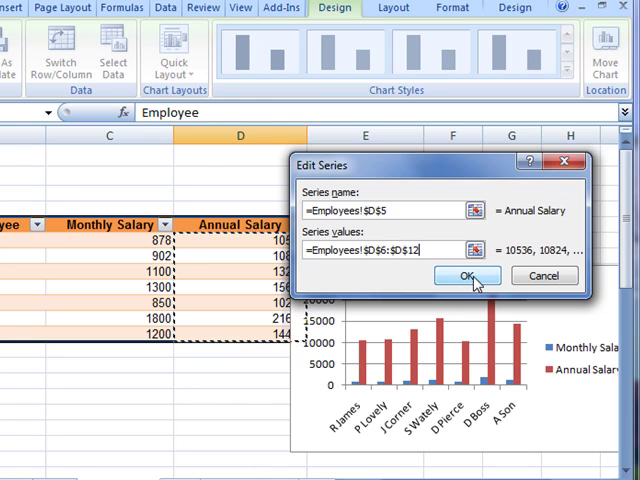
{"action": "left_click", "coordinate": [466, 276]}
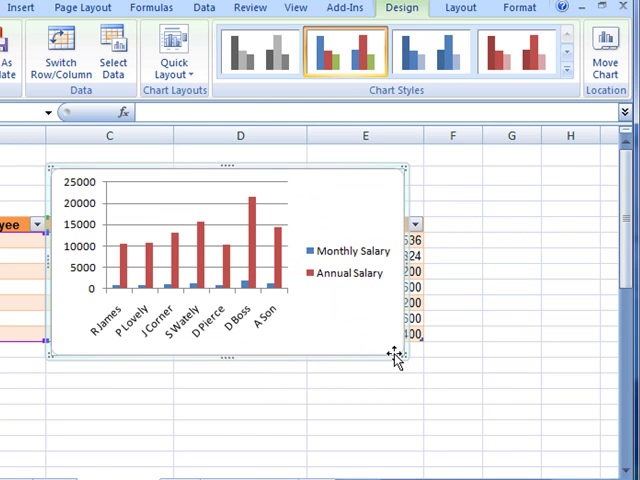
Enlarge the salary chart by dragging its corner handle over the worksheet
{"action": "left_click_drag", "start_coordinate": [392, 352], "coordinate": [556, 450]}
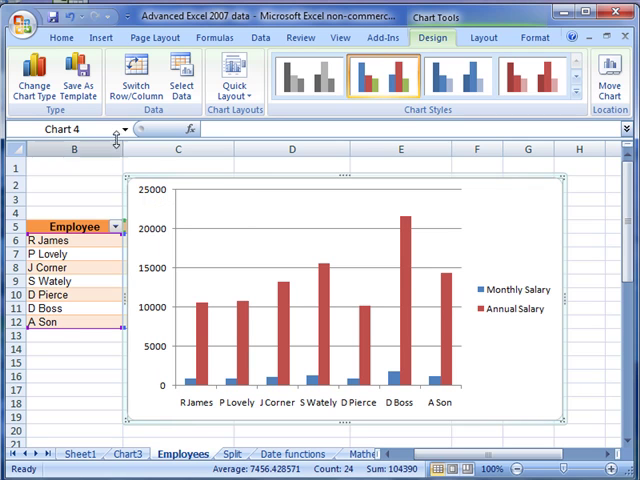
{"action": "mouse_move", "coordinate": [150, 244]}
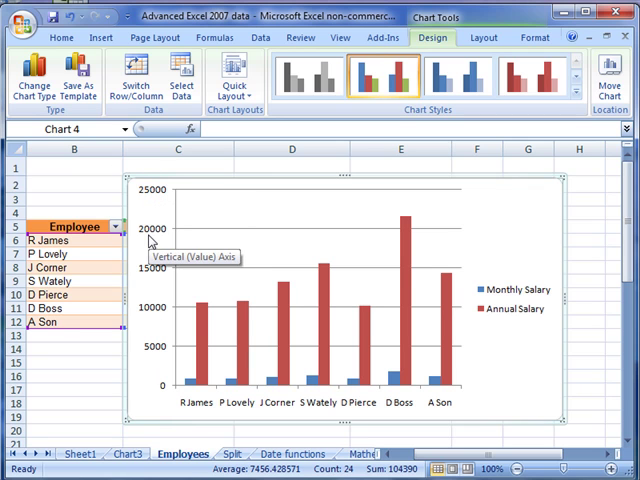
{"action": "mouse_move", "coordinate": [156, 194]}
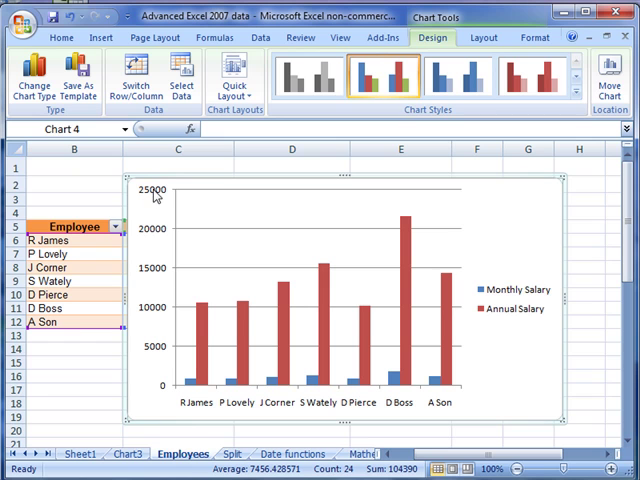
{"action": "mouse_move", "coordinate": [168, 238]}
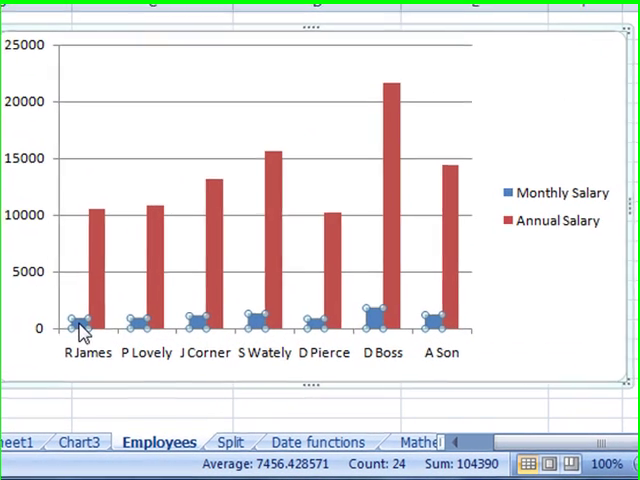
{"action": "mouse_move", "coordinate": [252, 324]}
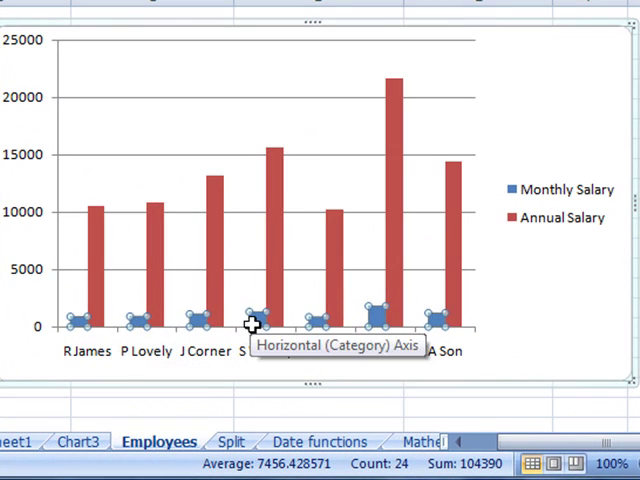
{"action": "mouse_move", "coordinate": [120, 332]}
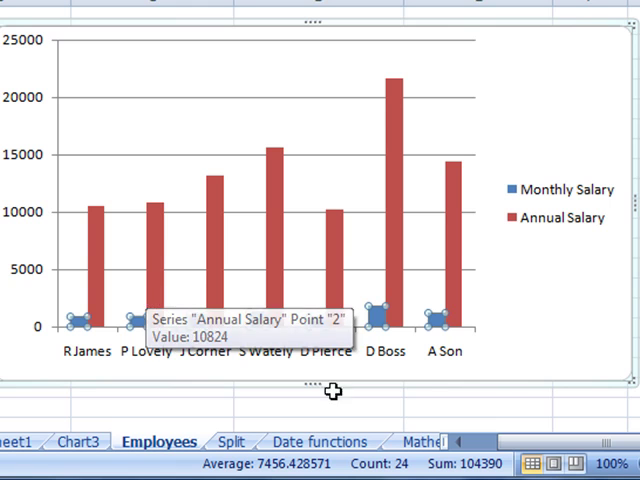
{"action": "mouse_move", "coordinate": [78, 320]}
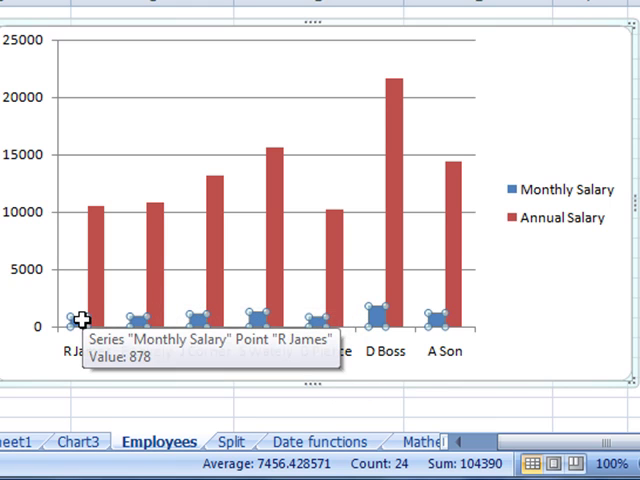
{"action": "mouse_move", "coordinate": [248, 318]}
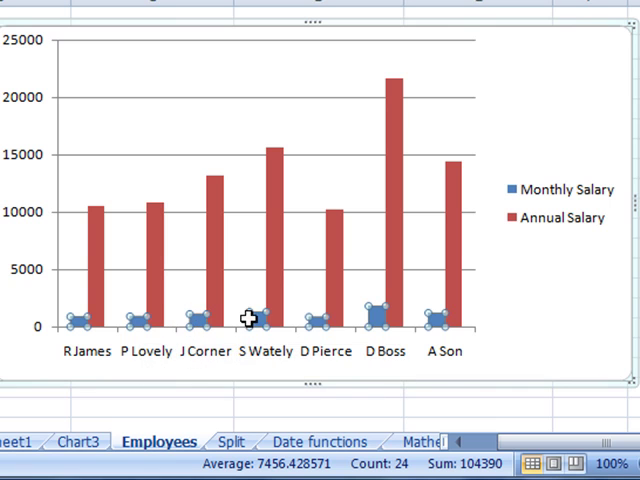
{"action": "mouse_move", "coordinate": [256, 324]}
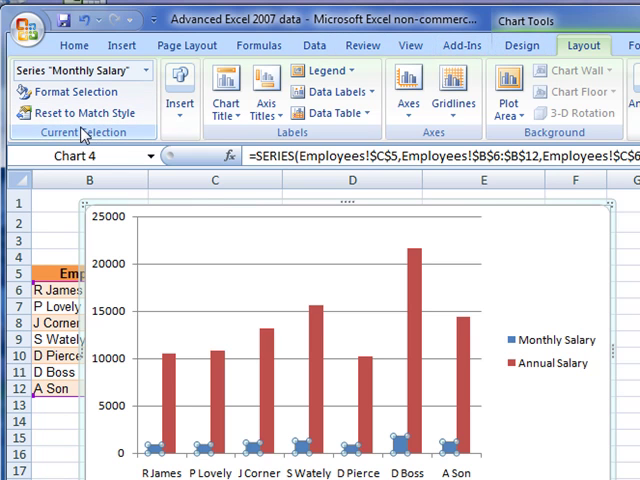
{"action": "mouse_move", "coordinate": [76, 70]}
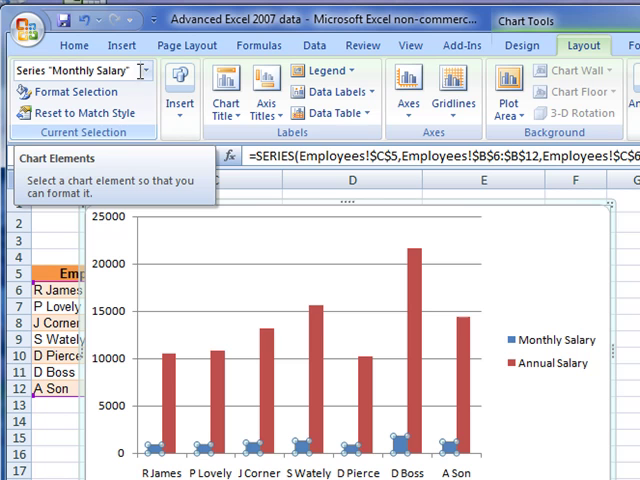
Select Series "Monthly Salary" from the Chart Elements list for formatting
{"action": "left_click", "coordinate": [148, 72]}
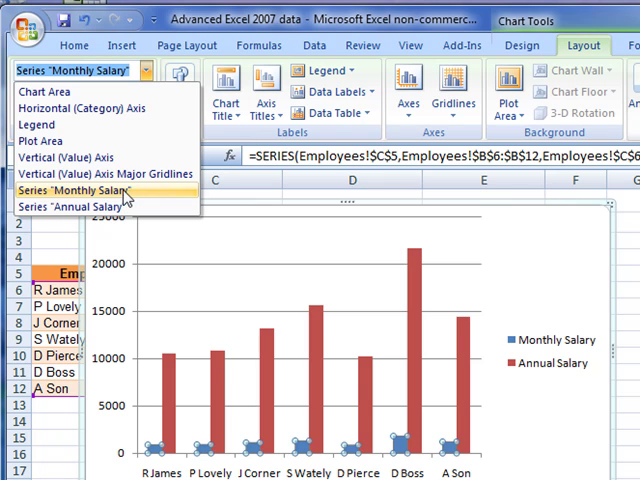
{"action": "left_click", "coordinate": [76, 192]}
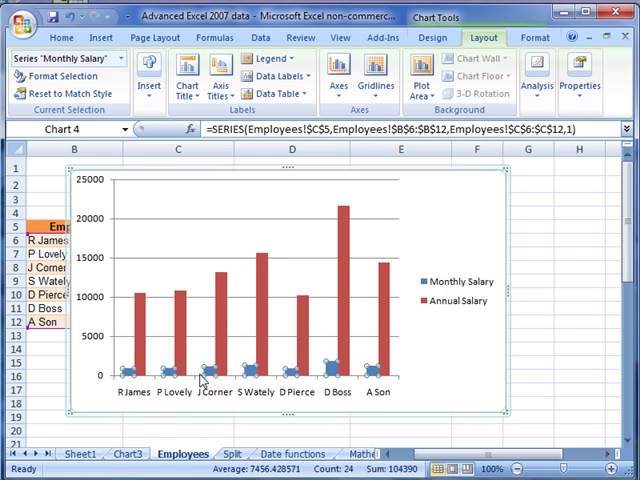
{"action": "mouse_move", "coordinate": [204, 378]}
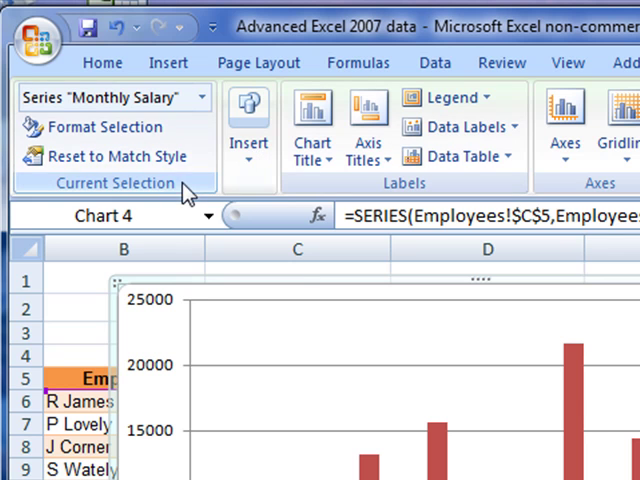
{"action": "mouse_move", "coordinate": [96, 126]}
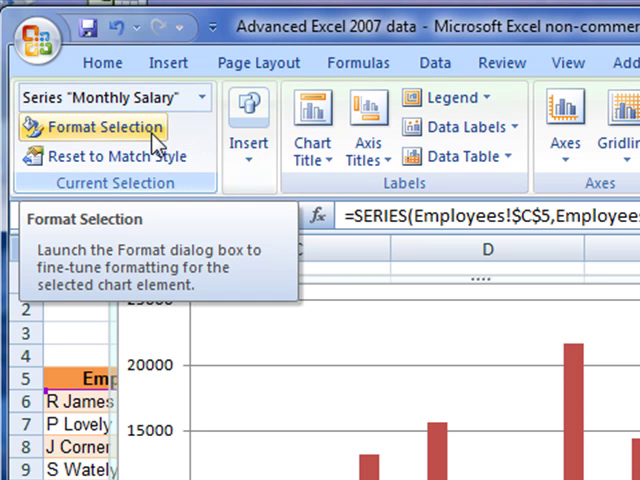
{"action": "mouse_move", "coordinate": [180, 140]}
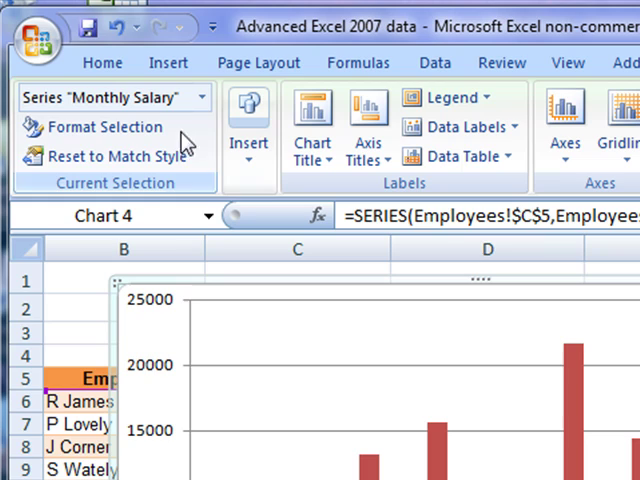
{"action": "mouse_move", "coordinate": [188, 140]}
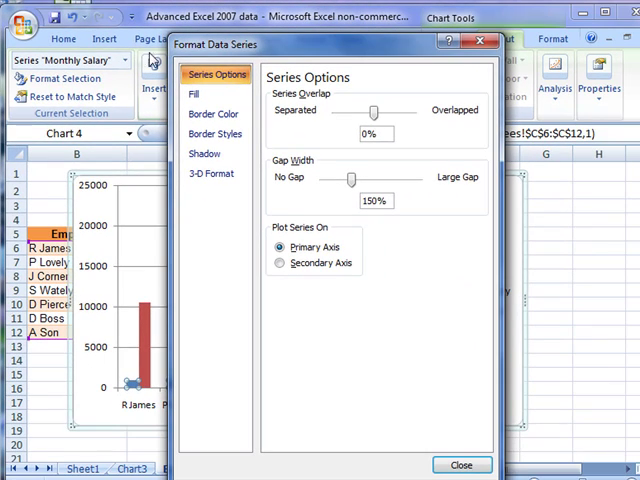
{"action": "mouse_move", "coordinate": [332, 52]}
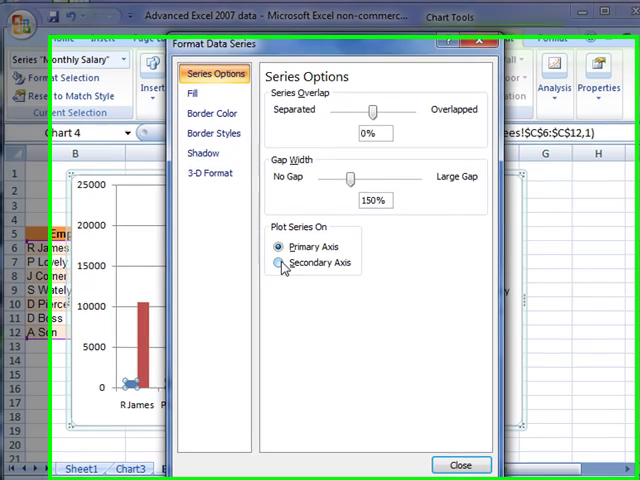
Plot the Monthly Salary series on the secondary axis and close Format Data Series
{"action": "left_click", "coordinate": [276, 262]}
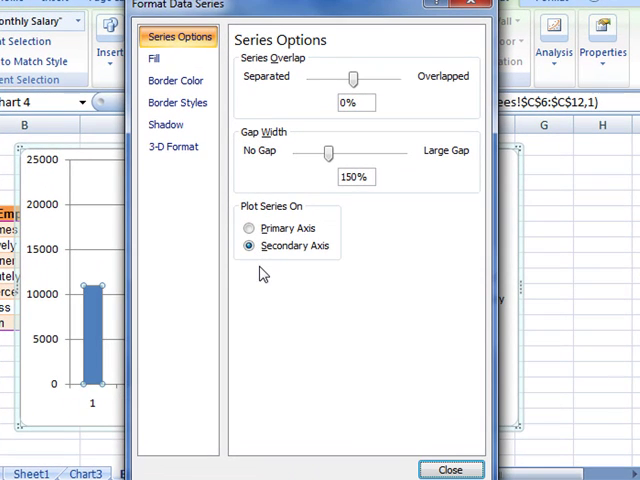
{"action": "left_click", "coordinate": [248, 228]}
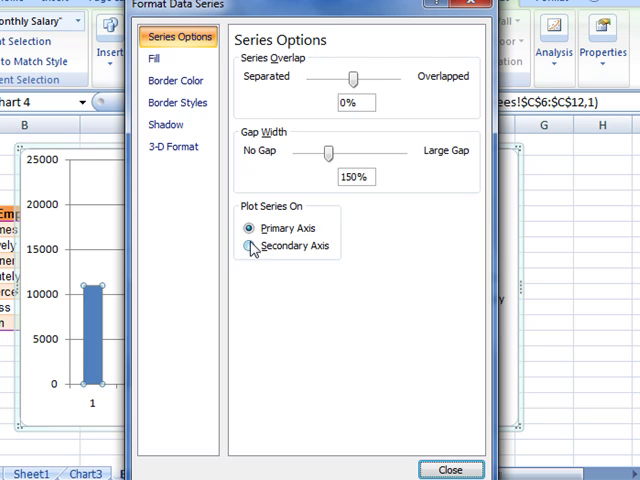
{"action": "left_click", "coordinate": [246, 246]}
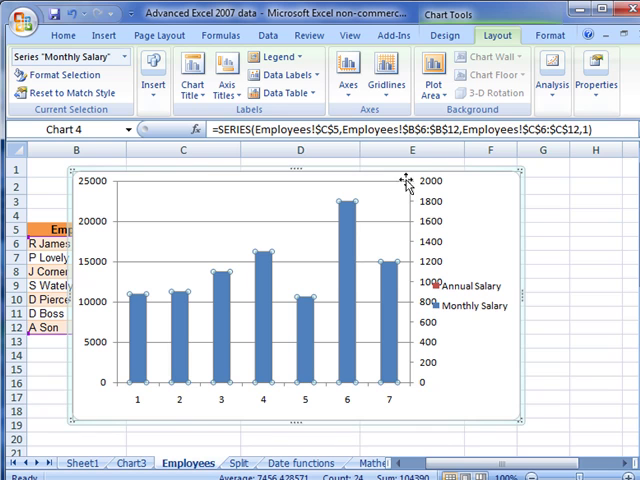
{"action": "mouse_move", "coordinate": [424, 388]}
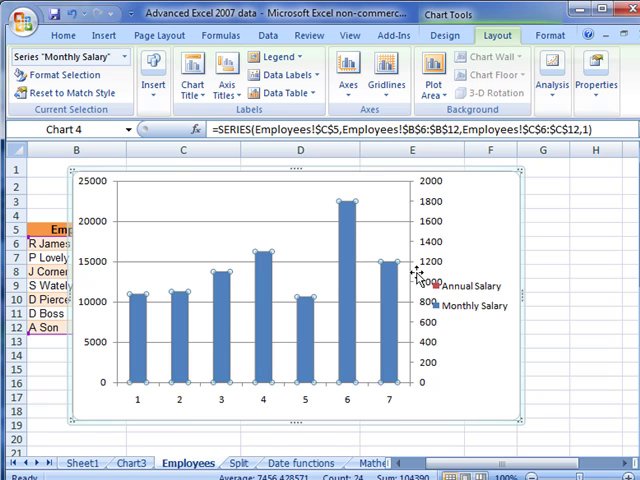
{"action": "mouse_move", "coordinate": [432, 404]}
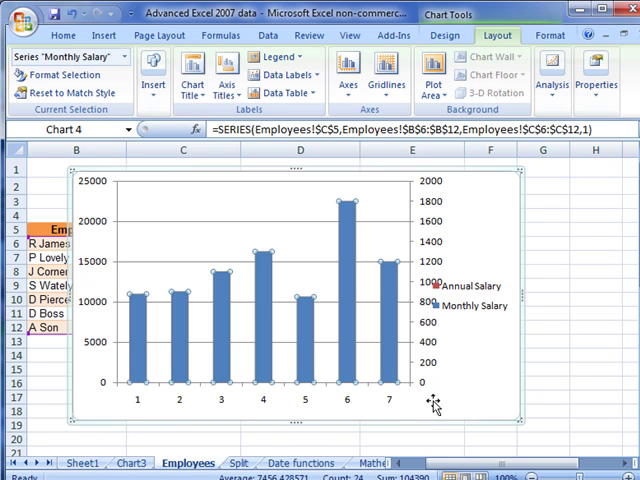
{"action": "mouse_move", "coordinate": [430, 184]}
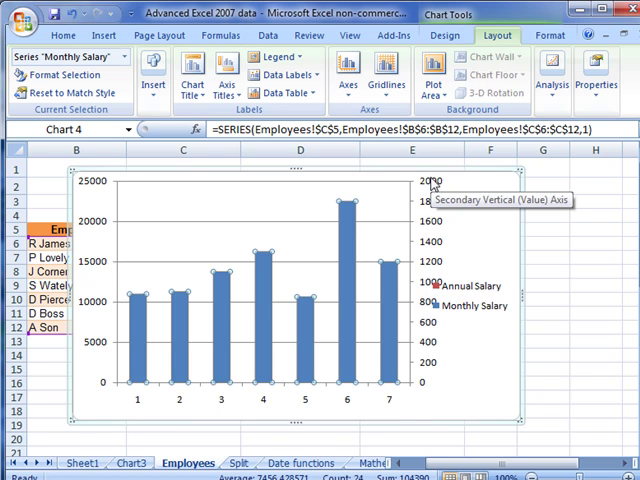
{"action": "mouse_move", "coordinate": [96, 188]}
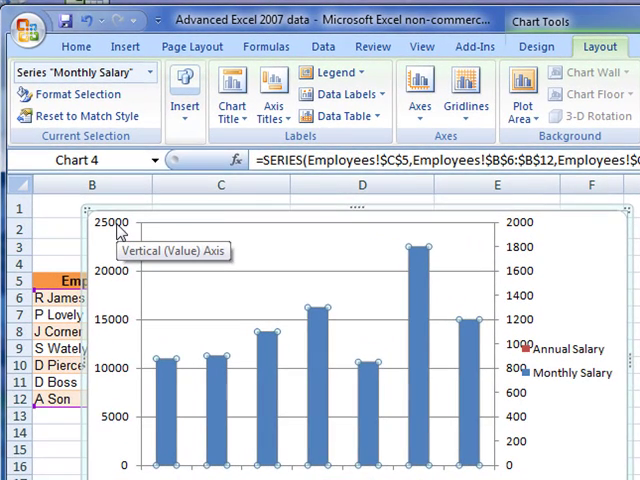
{"action": "mouse_move", "coordinate": [216, 398]}
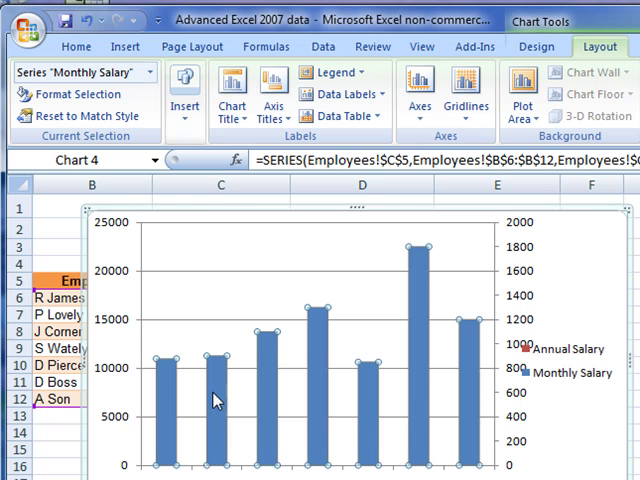
{"action": "mouse_move", "coordinate": [182, 412]}
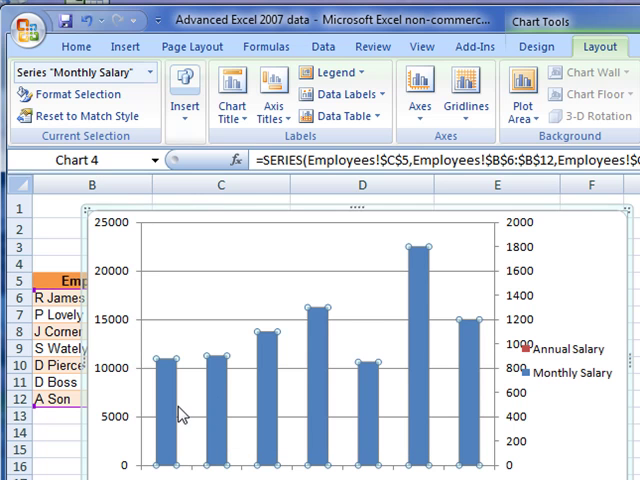
{"action": "mouse_move", "coordinate": [220, 414]}
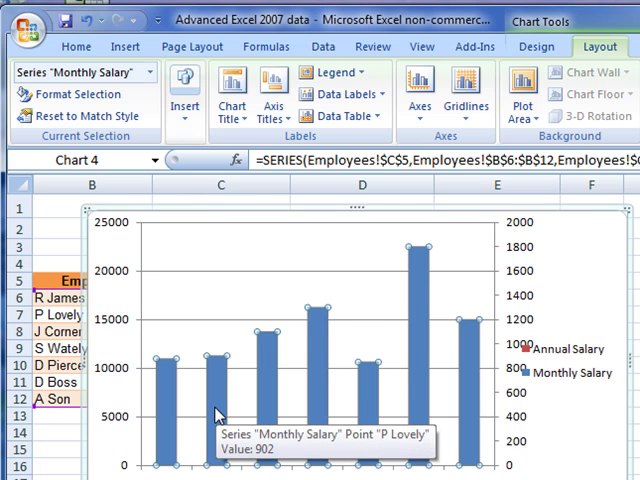
{"action": "mouse_move", "coordinate": [220, 396]}
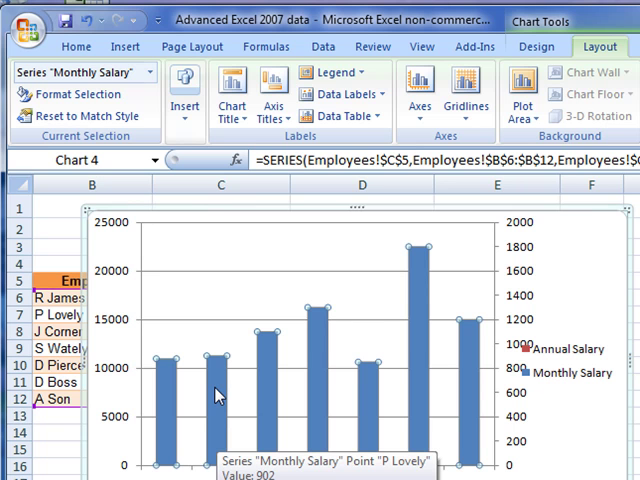
{"action": "mouse_move", "coordinate": [82, 416]}
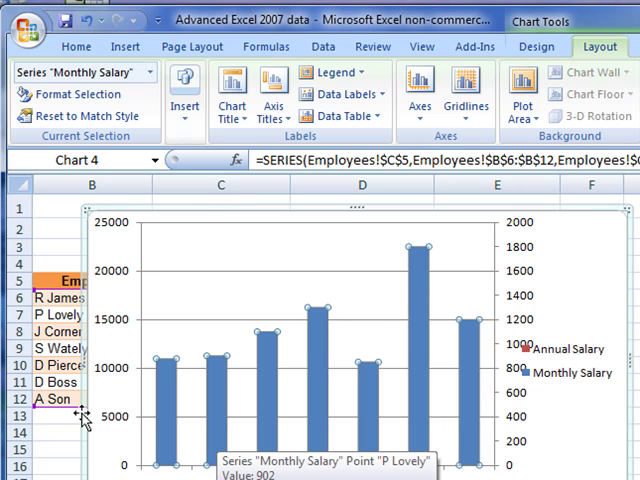
{"action": "mouse_move", "coordinate": [200, 410]}
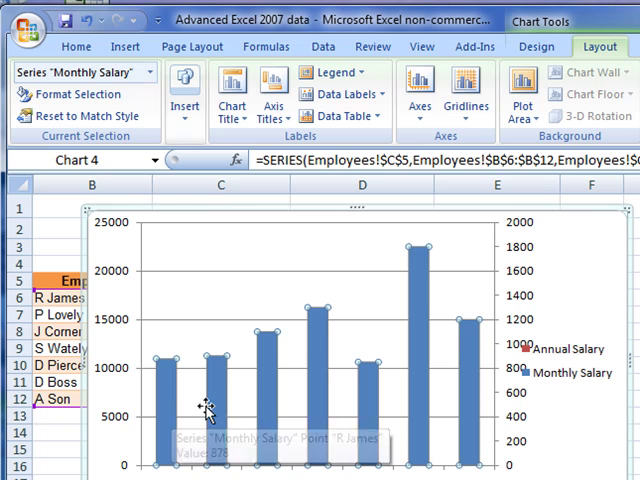
{"action": "mouse_move", "coordinate": [264, 396]}
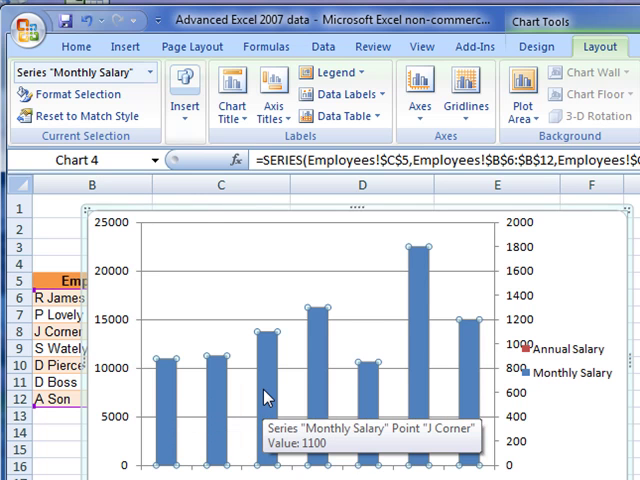
{"action": "mouse_move", "coordinate": [140, 18]}
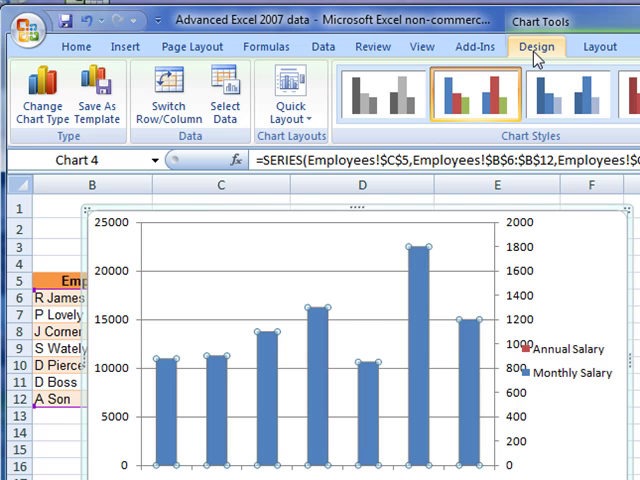
{"action": "mouse_move", "coordinate": [124, 96]}
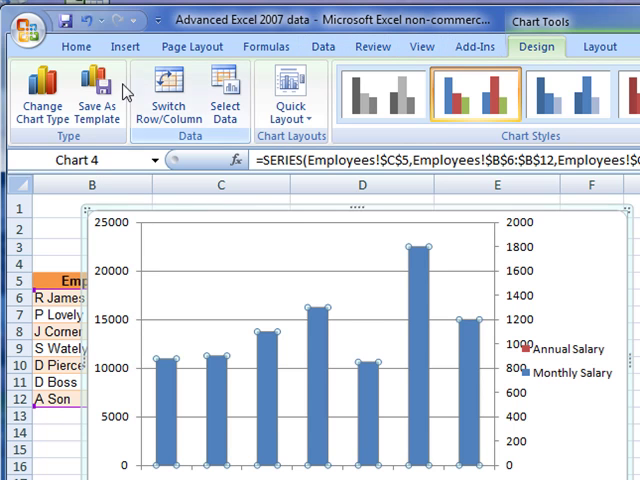
{"action": "mouse_move", "coordinate": [64, 144]}
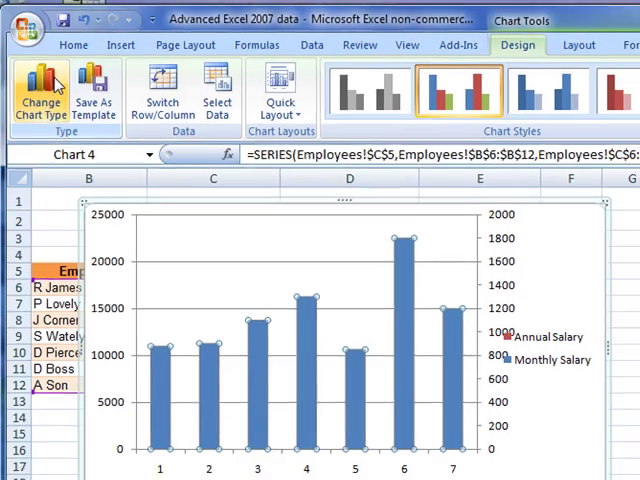
Bring up the Change Chart Type dialog from the Design tab
{"action": "left_click", "coordinate": [40, 90]}
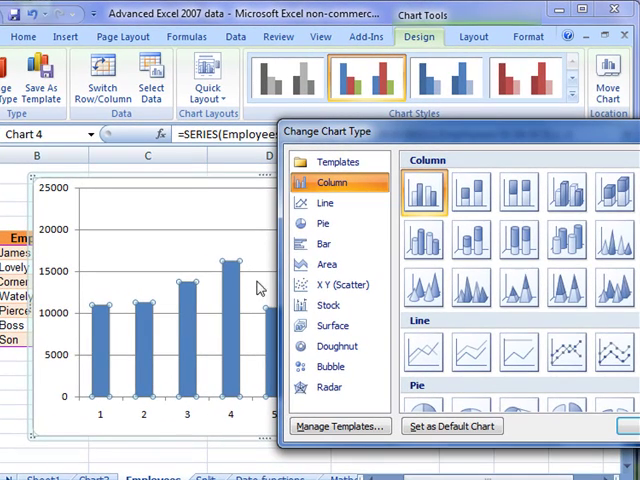
Change the Monthly Salary series to a Line with Markers chart type
{"action": "left_click", "coordinate": [330, 204]}
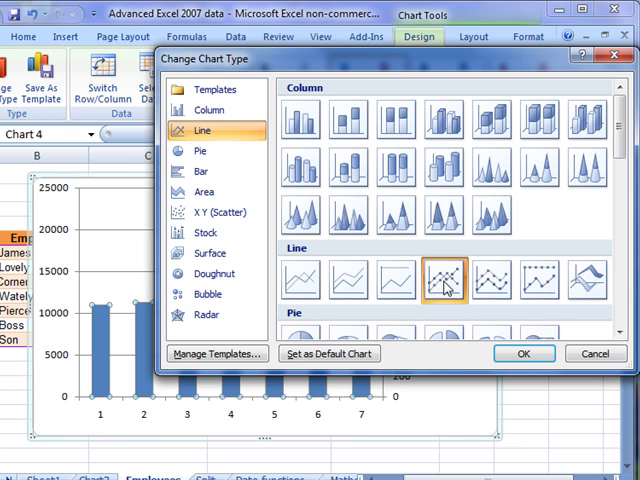
{"action": "mouse_move", "coordinate": [524, 354]}
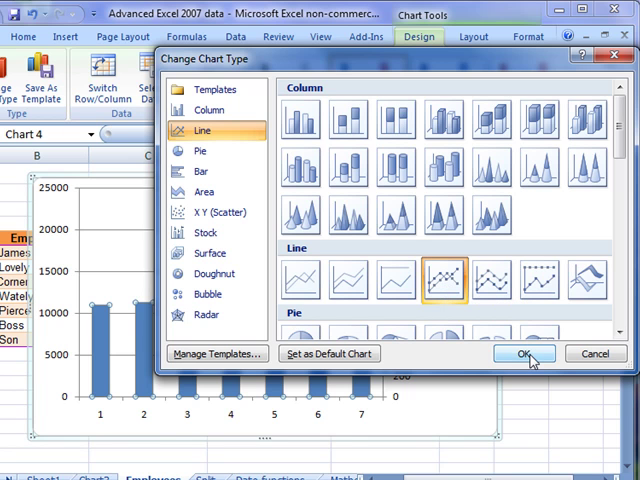
{"action": "left_click", "coordinate": [524, 354]}
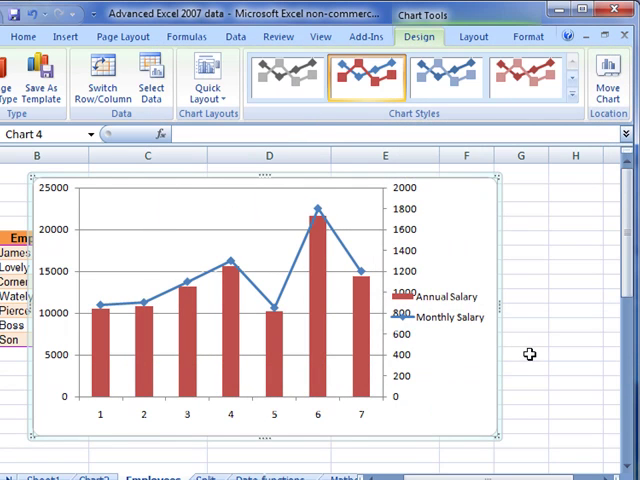
{"action": "mouse_move", "coordinate": [358, 276]}
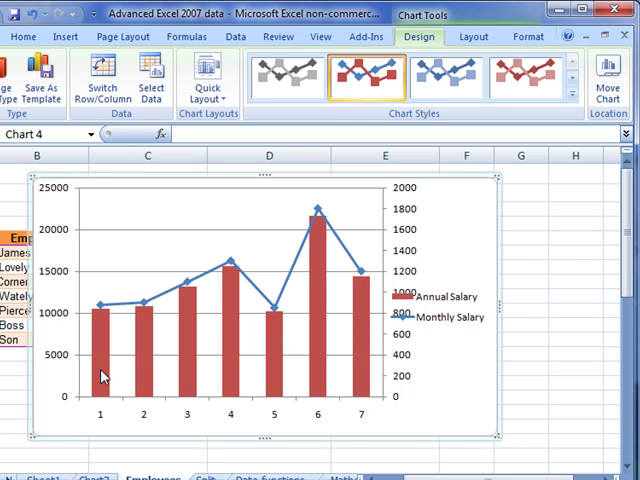
{"action": "mouse_move", "coordinate": [140, 364]}
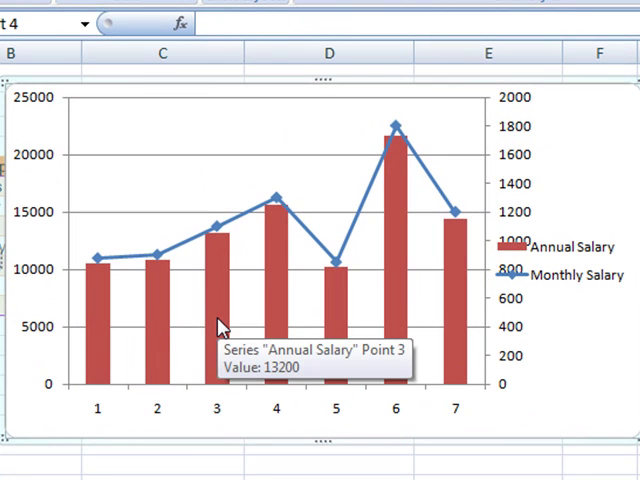
{"action": "mouse_move", "coordinate": [56, 296]}
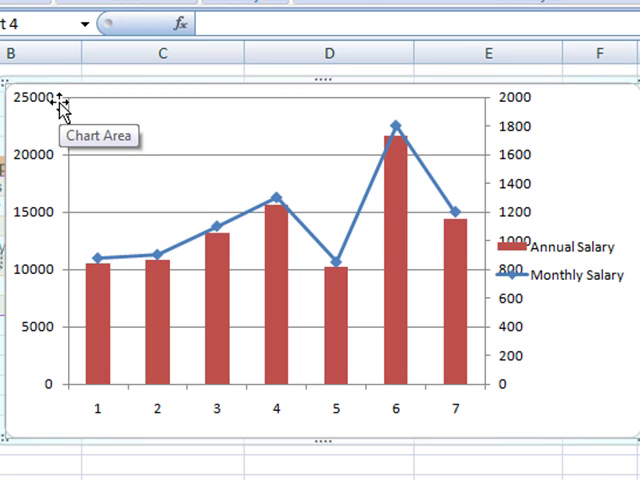
{"action": "mouse_move", "coordinate": [100, 282]}
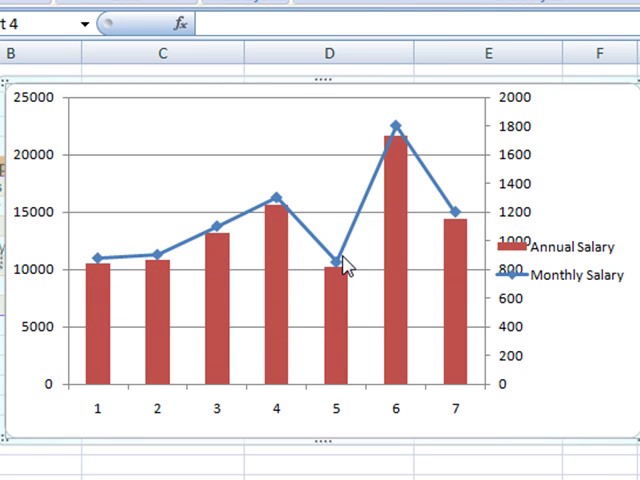
{"action": "mouse_move", "coordinate": [502, 104]}
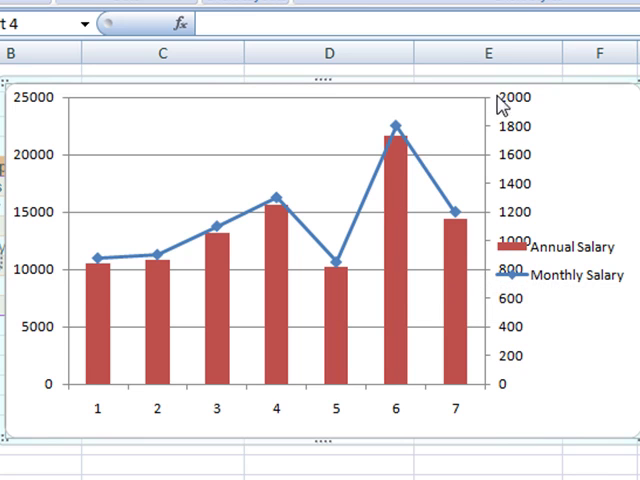
{"action": "mouse_move", "coordinate": [510, 104]}
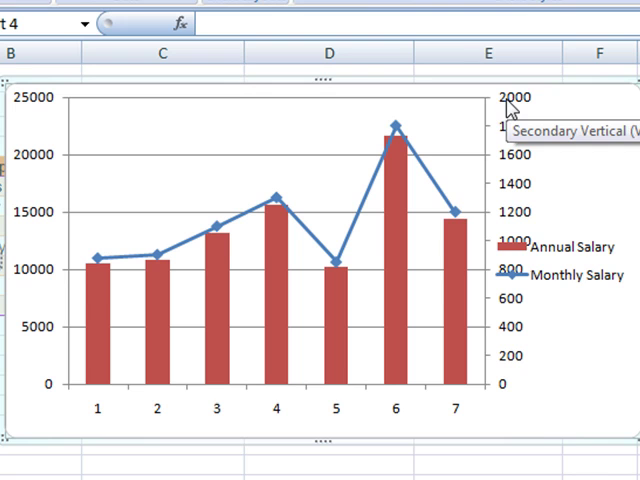
{"action": "mouse_move", "coordinate": [420, 180]}
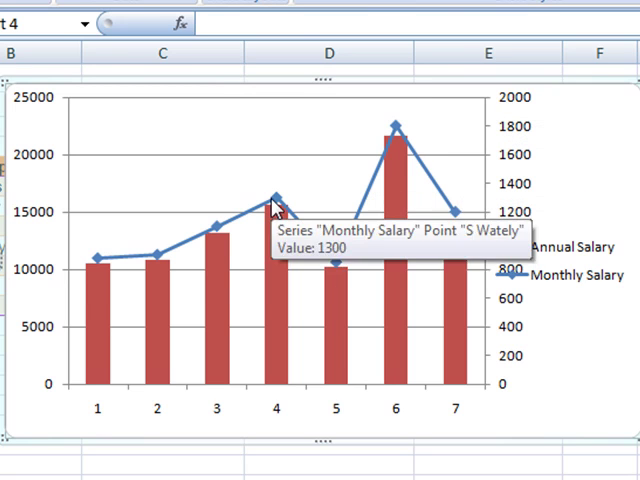
{"action": "mouse_move", "coordinate": [180, 250]}
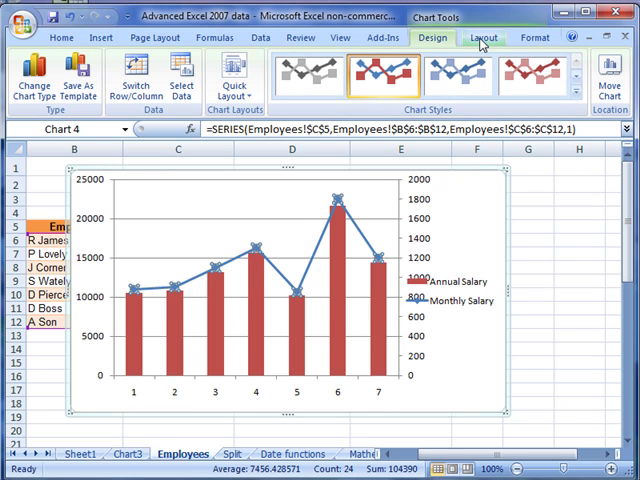
{"action": "left_click", "coordinate": [484, 36]}
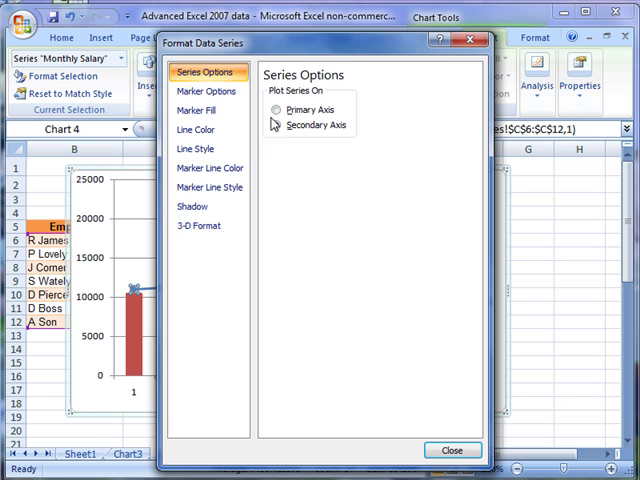
{"action": "left_click", "coordinate": [274, 126]}
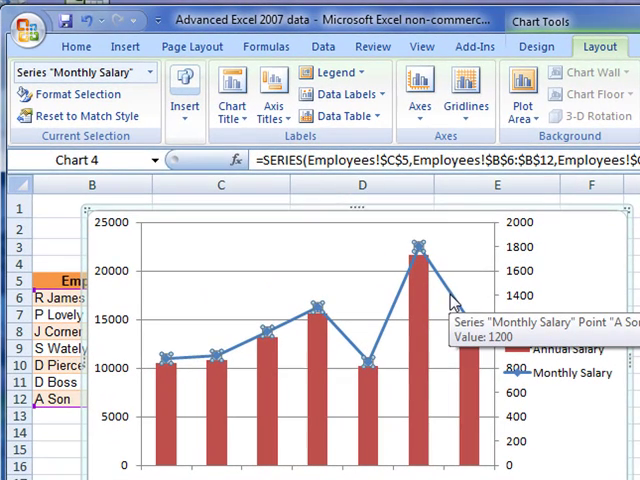
{"action": "mouse_move", "coordinate": [462, 264]}
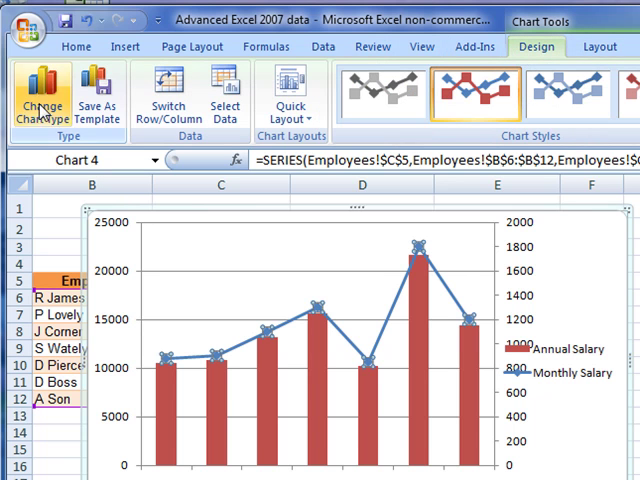
{"action": "left_click", "coordinate": [44, 96]}
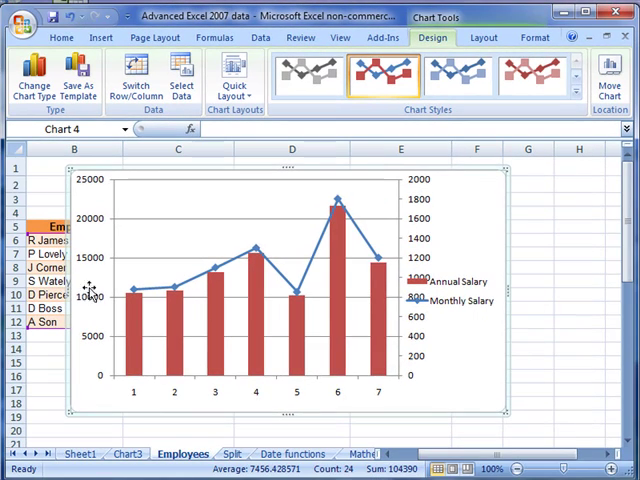
{"action": "mouse_move", "coordinate": [210, 328]}
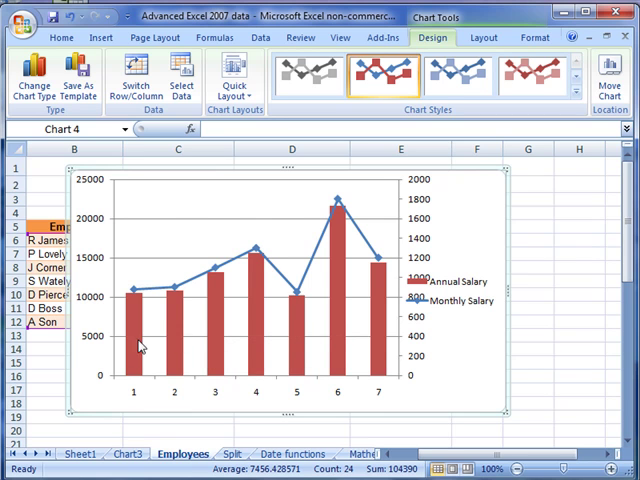
{"action": "mouse_move", "coordinate": [128, 268]}
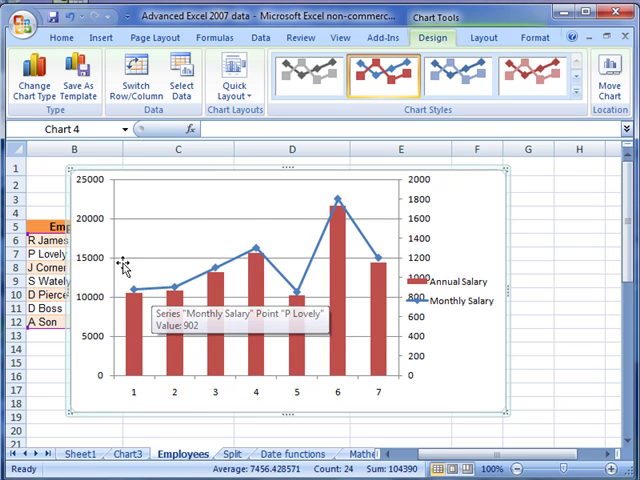
{"action": "mouse_move", "coordinate": [424, 232]}
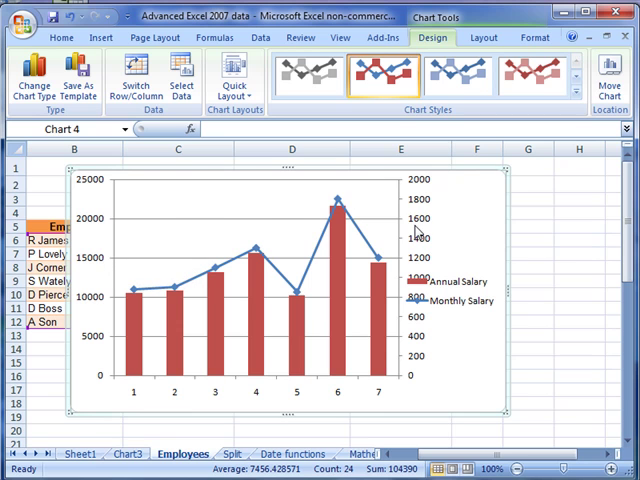
{"action": "mouse_move", "coordinate": [412, 232]}
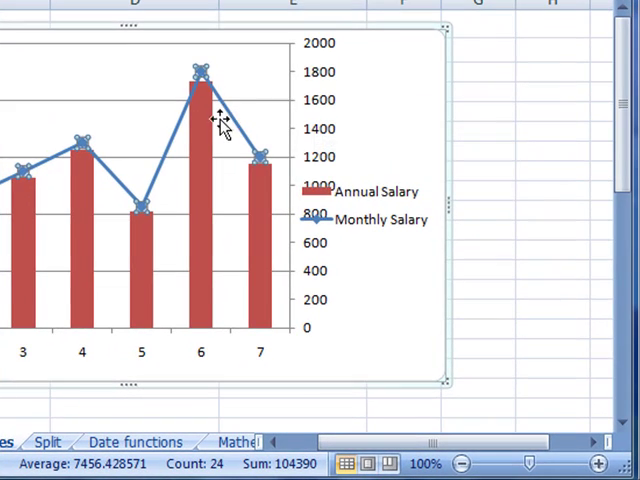
{"action": "mouse_move", "coordinate": [204, 140]}
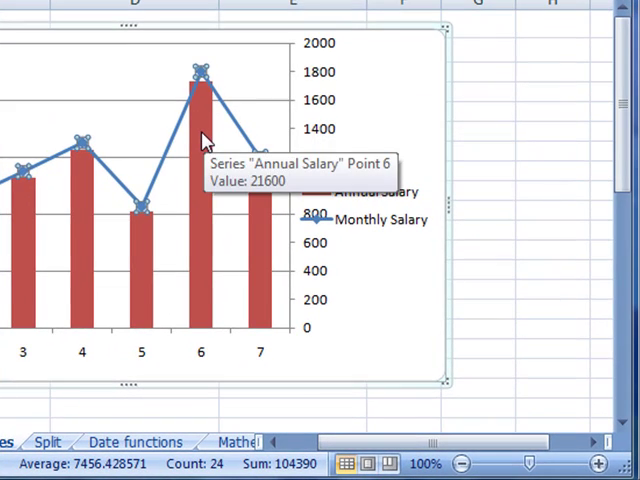
Bring up Format Data Series for the Annual Salary columns via the right-click menu
{"action": "right_click", "coordinate": [204, 140]}
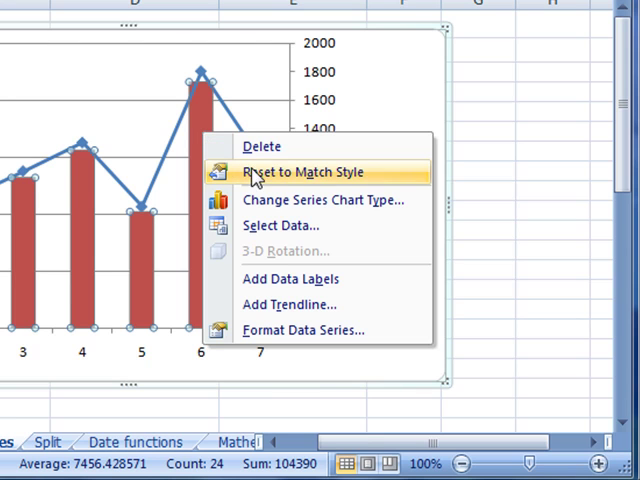
{"action": "mouse_move", "coordinate": [264, 200]}
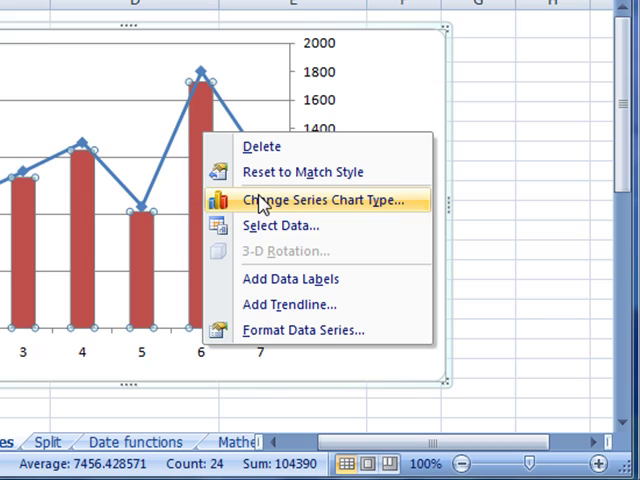
{"action": "mouse_move", "coordinate": [276, 224]}
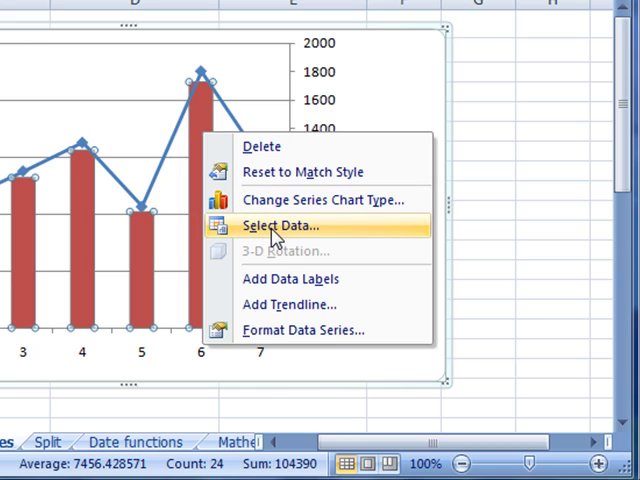
{"action": "mouse_move", "coordinate": [290, 336]}
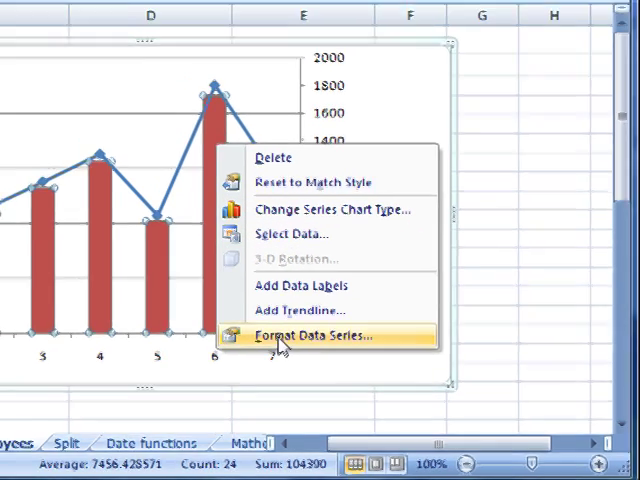
{"action": "left_click", "coordinate": [312, 336]}
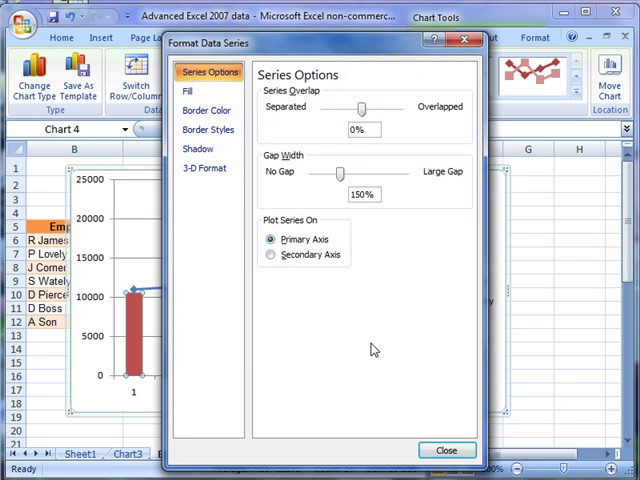
{"action": "mouse_move", "coordinate": [298, 278]}
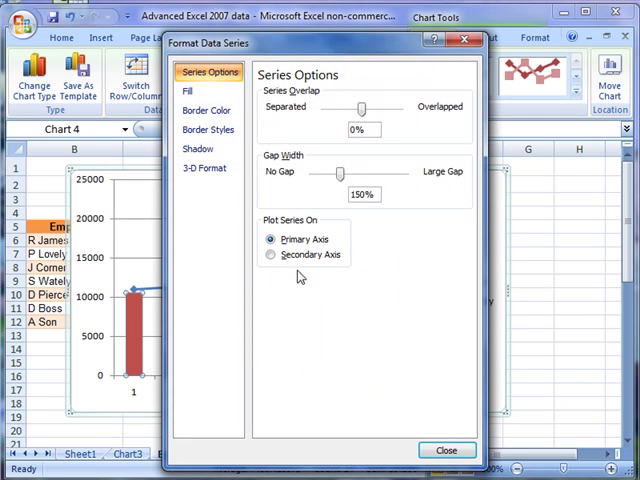